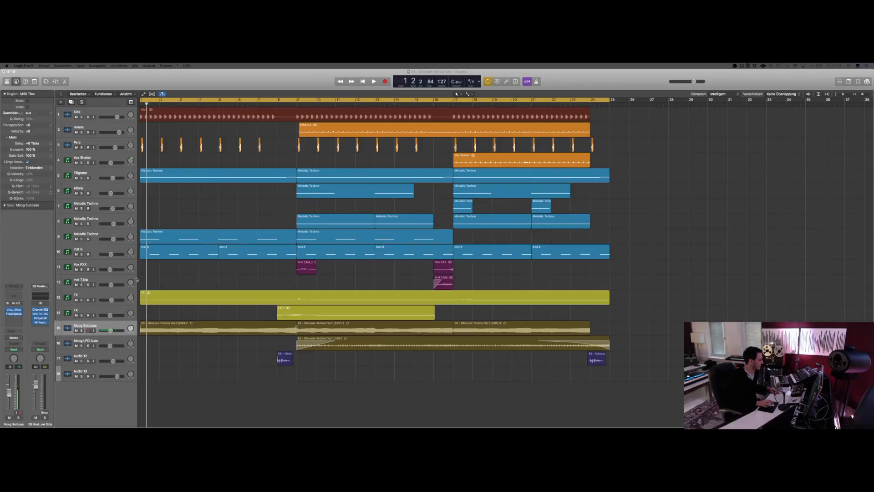
mouse_move(234, 226)
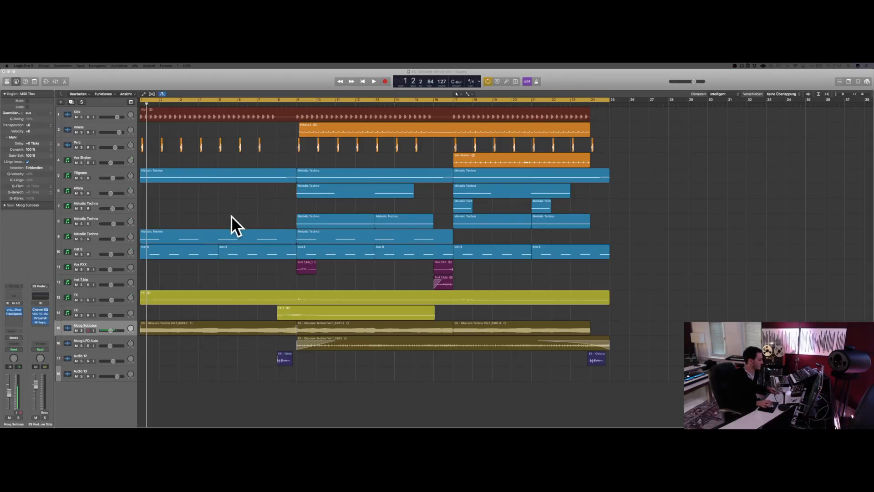
mouse_move(242, 201)
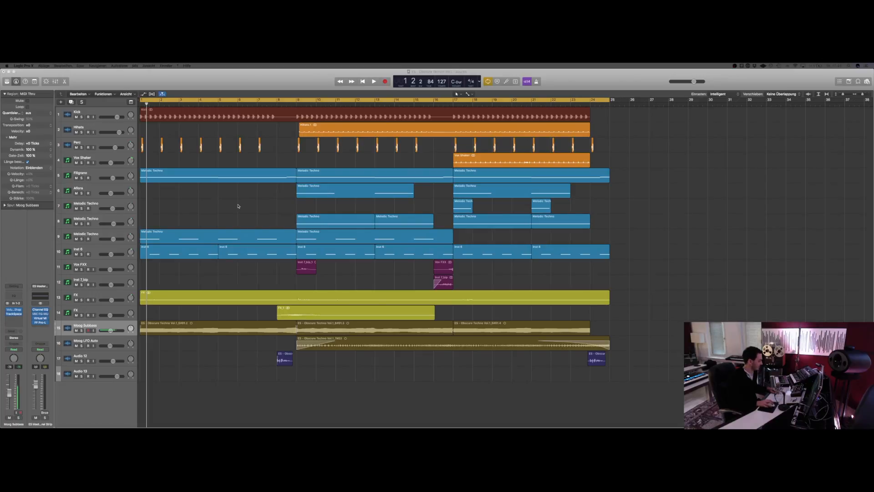
Step: Inspect the VolumeShaper3 curve on Moog Subbass, then bring up its TrackSpacer plugin
click(373, 81)
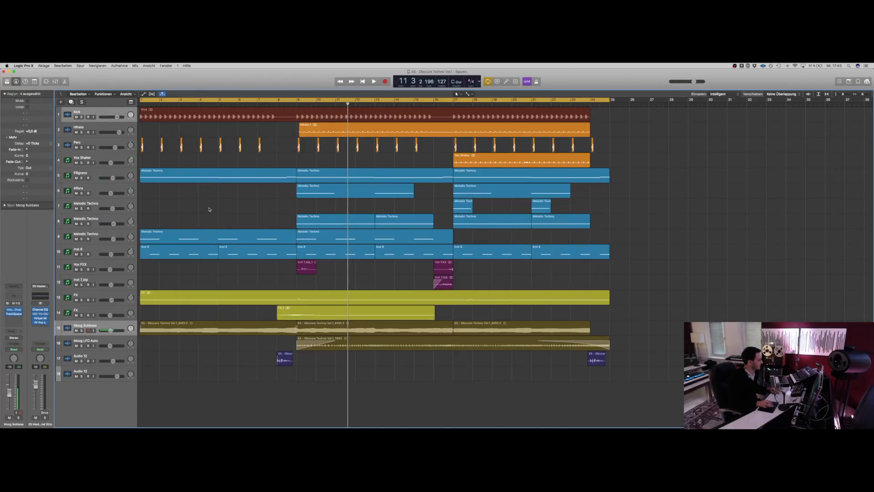
click(87, 325)
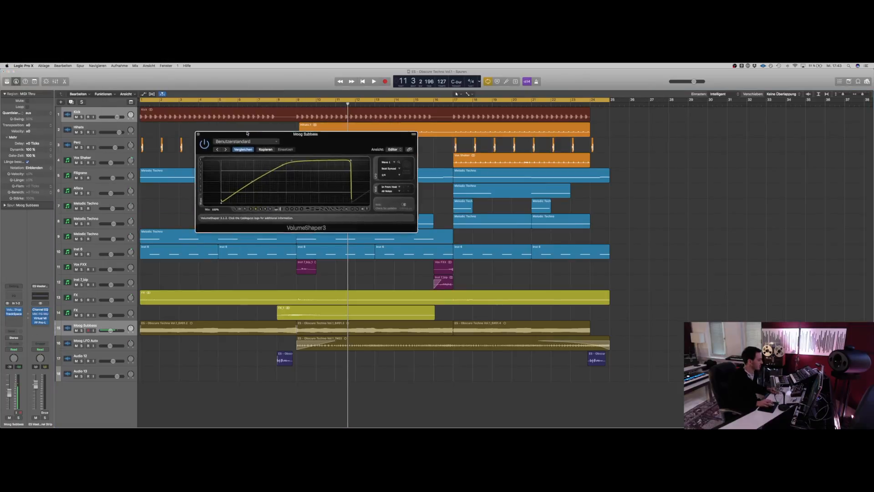
drag(306, 134, 361, 146)
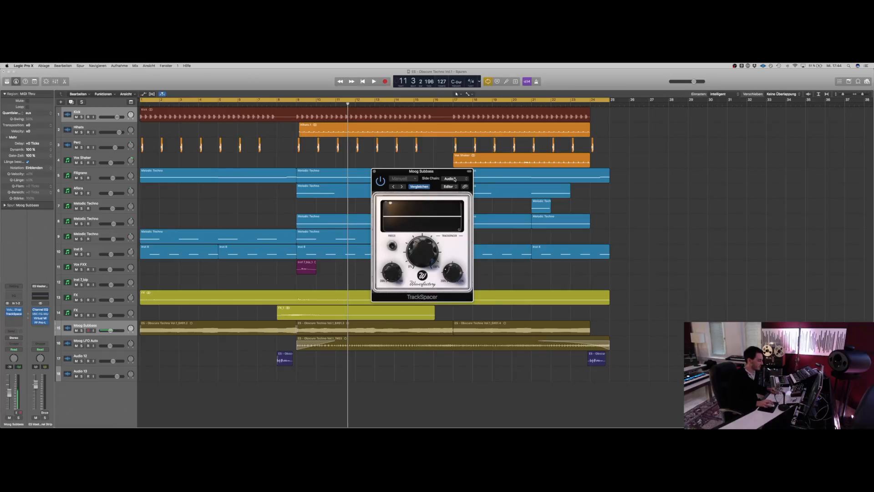
Step: Set TrackSpacer's sidechain source to Audio 1, the kick track, and start playback
click(453, 178)
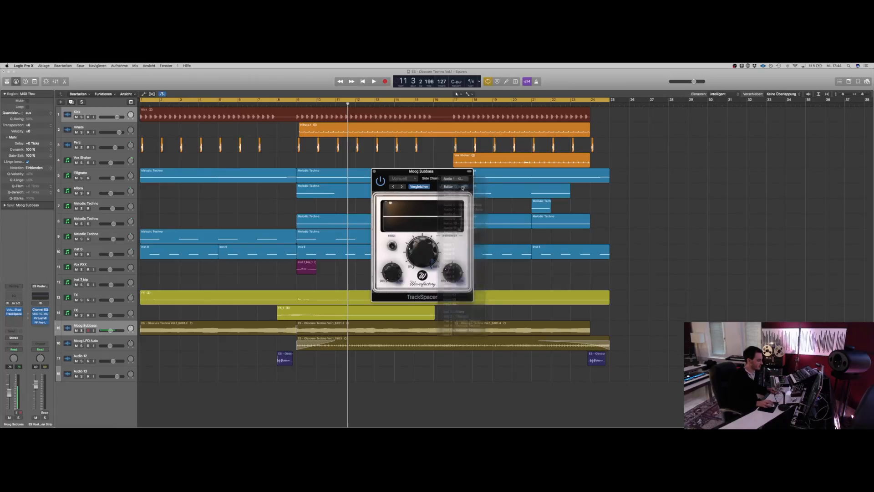
click(452, 178)
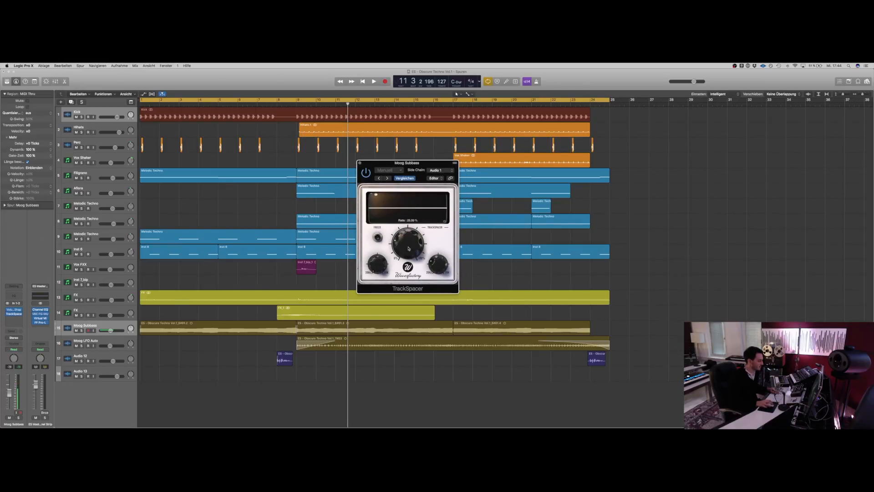
mouse_move(410, 246)
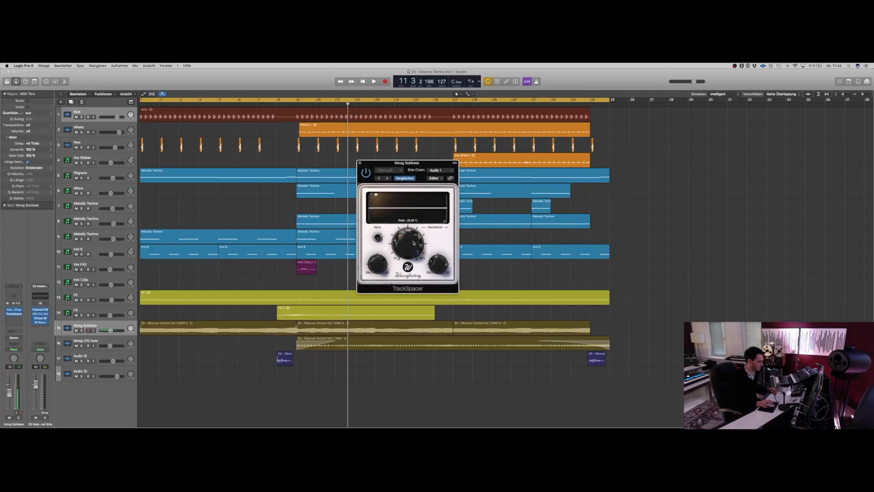
click(373, 81)
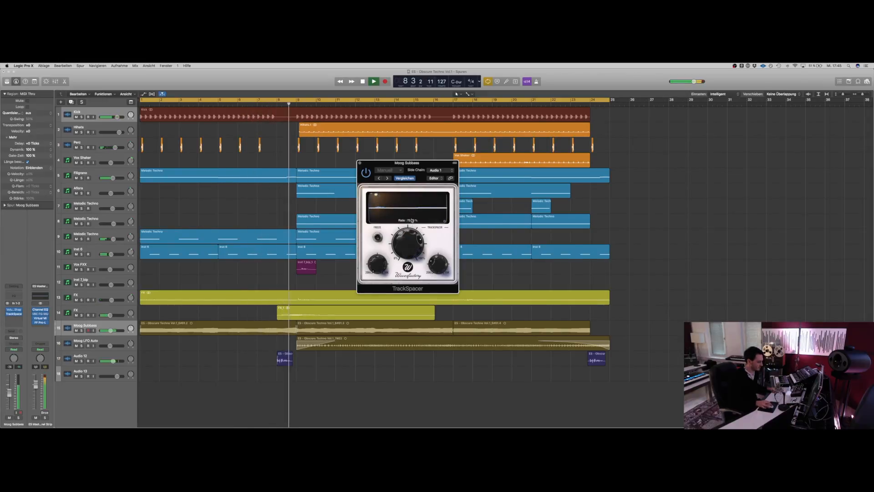
Step: Play the song through to bar 21 while TrackSpacer ducks the sub bass on kicks
click(372, 82)
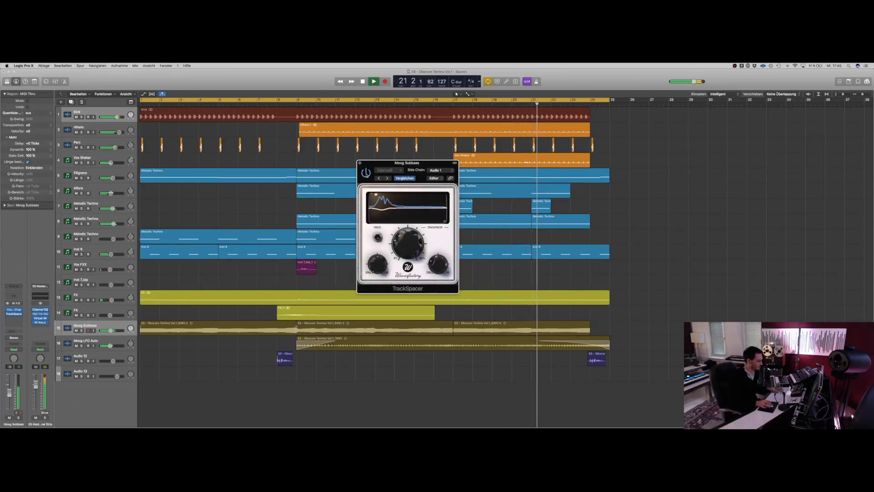
Step: Stop playback near bar 21, keeping TrackSpacer sidechained from Audio 1
click(385, 81)
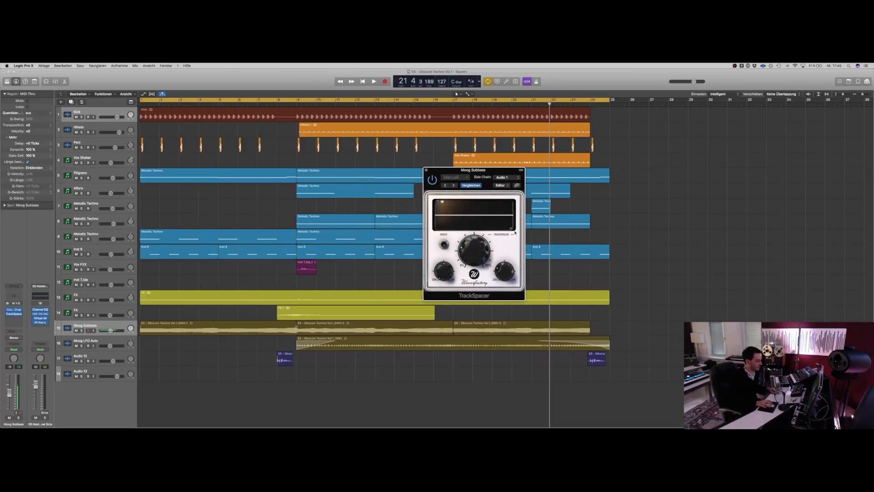
mouse_move(529, 241)
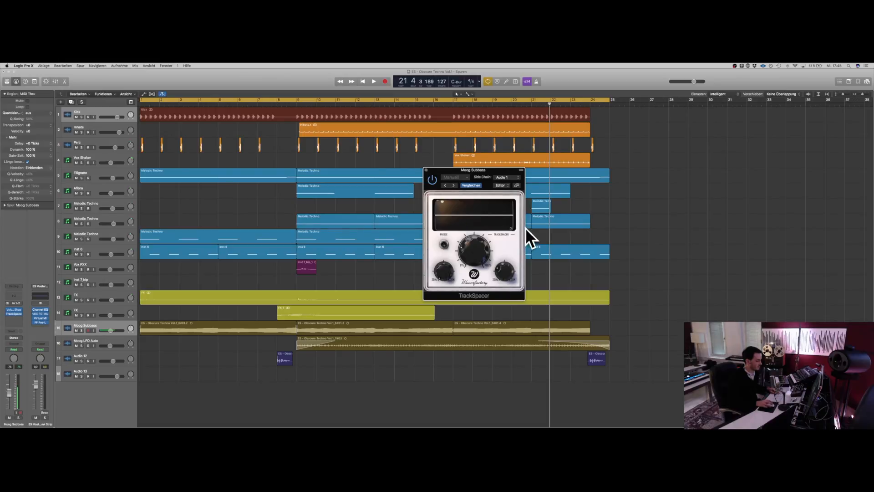